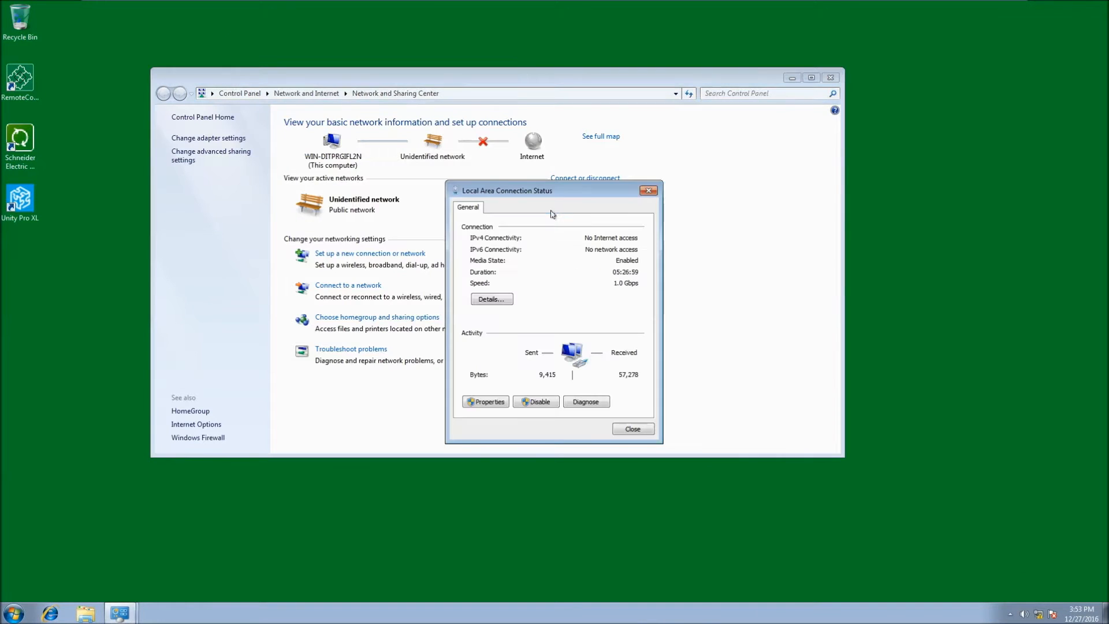
Check the Local Area Connection details show IPv4 172.16.1.100, then close every network window
{"action": "left_click", "coordinate": [492, 299]}
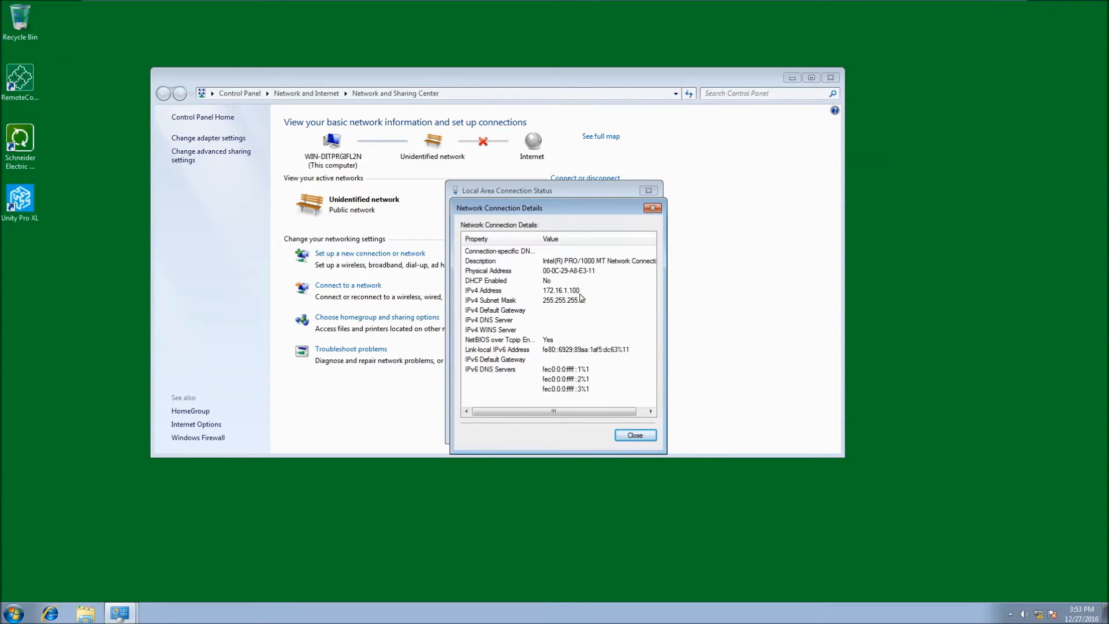
{"action": "left_click", "coordinate": [634, 435]}
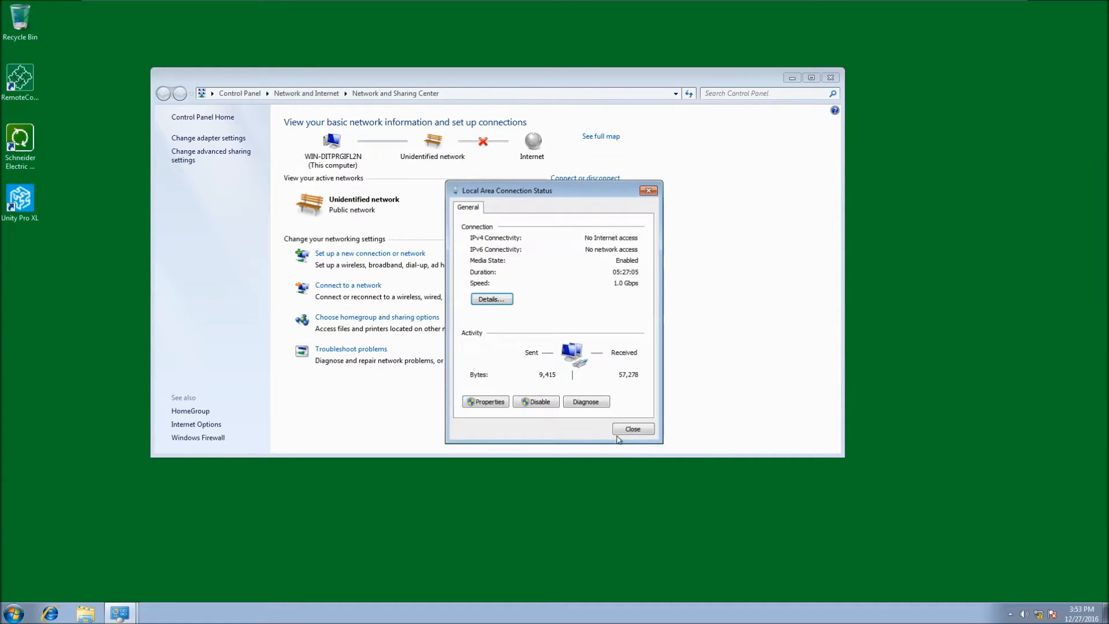
{"action": "left_click", "coordinate": [631, 429]}
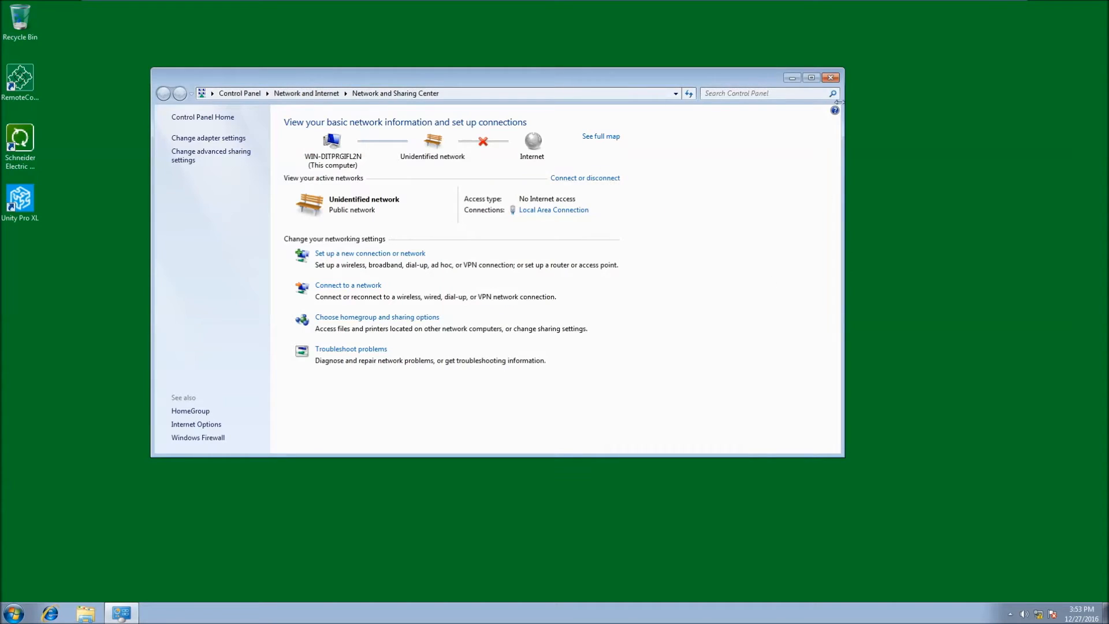
{"action": "left_click", "coordinate": [832, 78]}
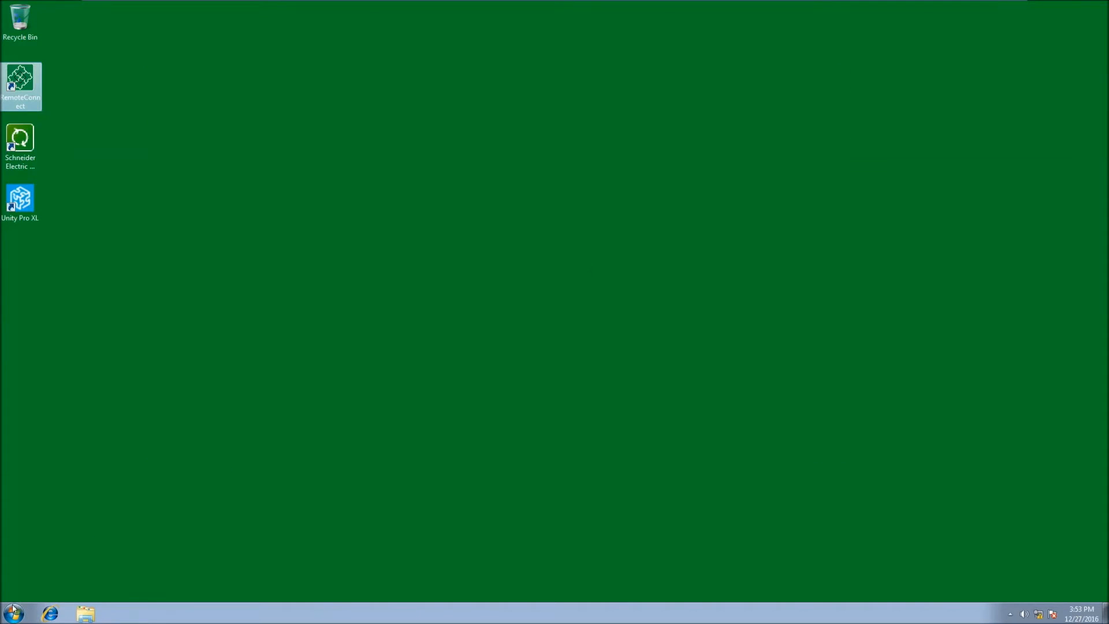
Ping 172.16.1.200 from Command Prompt, confirm replies, and close the window
{"action": "left_click", "coordinate": [12, 612]}
{"action": "type", "text": "ping"}
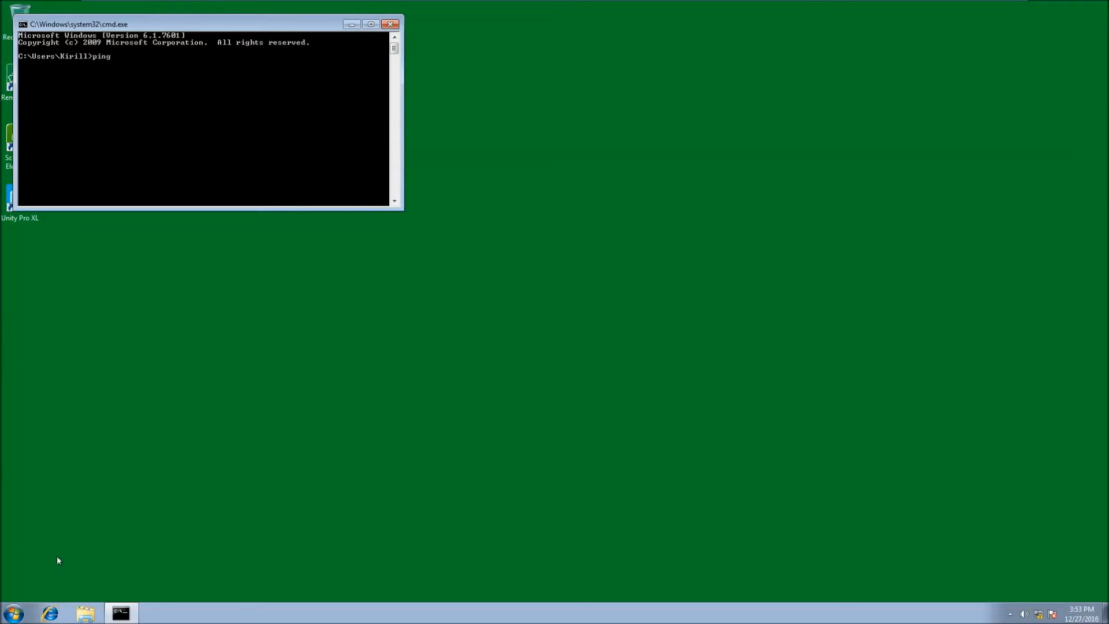
{"action": "type", "text": "172"}
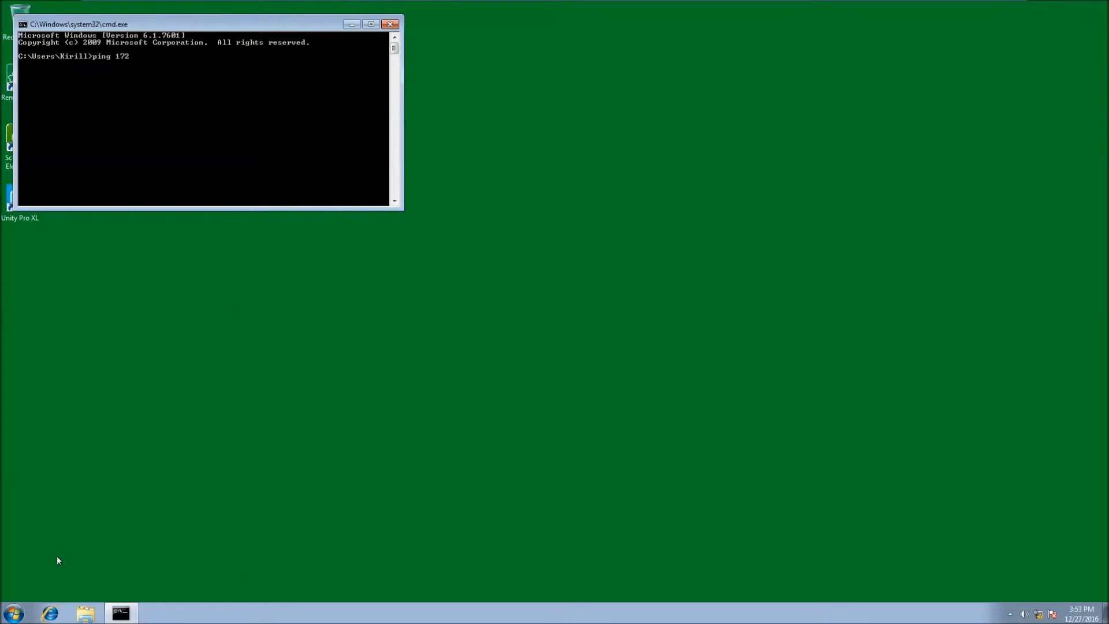
{"action": "type", "text": ".16.1.200"}
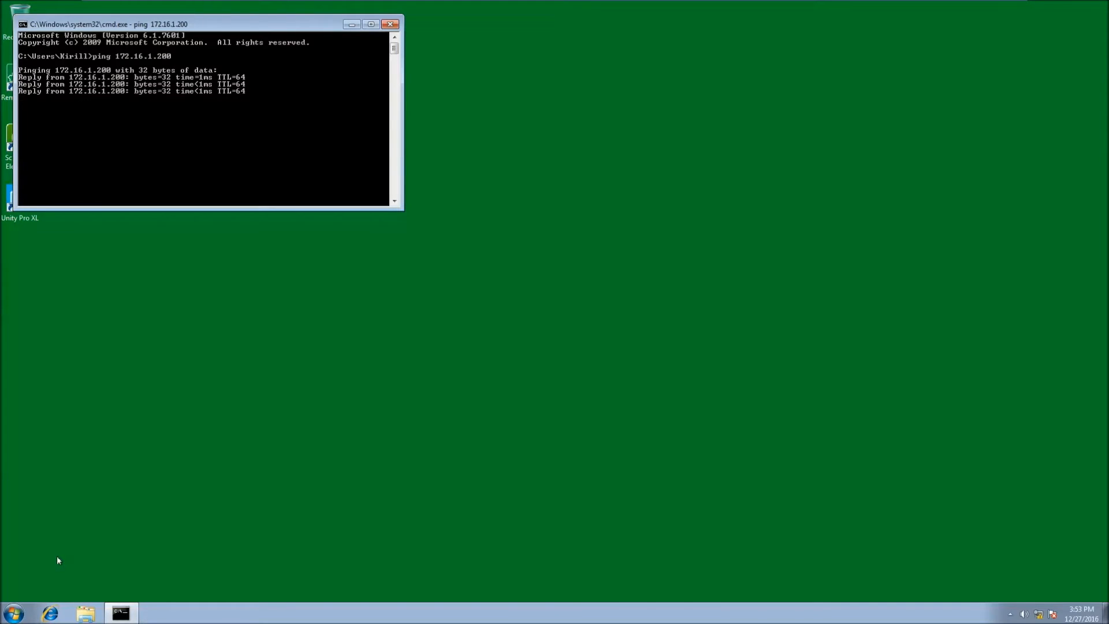
{"action": "left_click", "coordinate": [390, 24]}
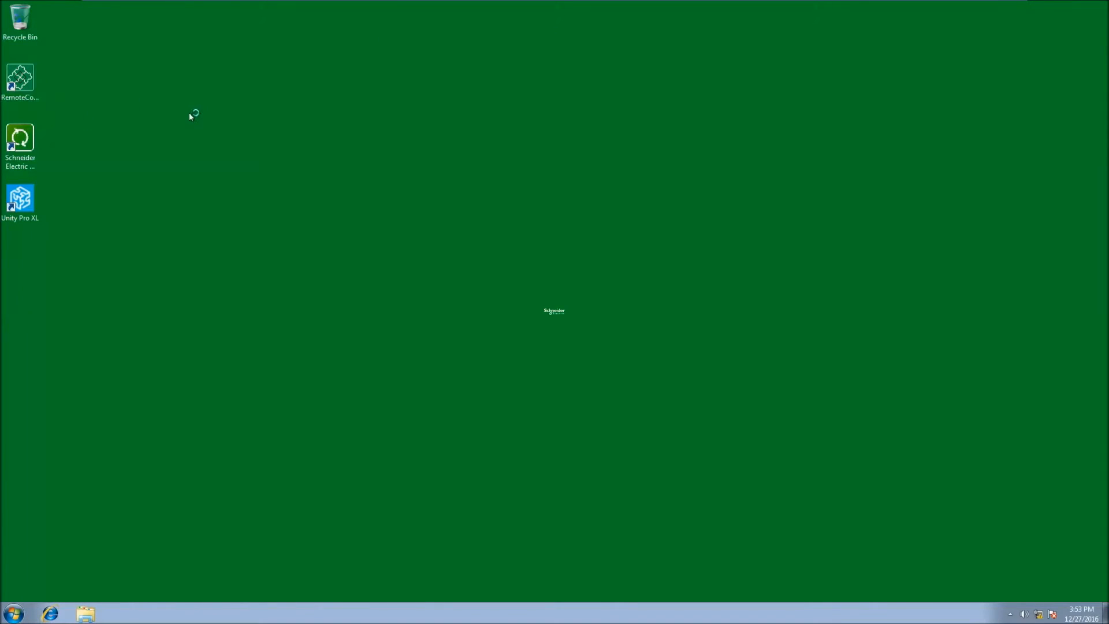
Launch RemoteConnect from the desktop and create a new project from the Start Page
{"action": "double_click", "coordinate": [20, 78]}
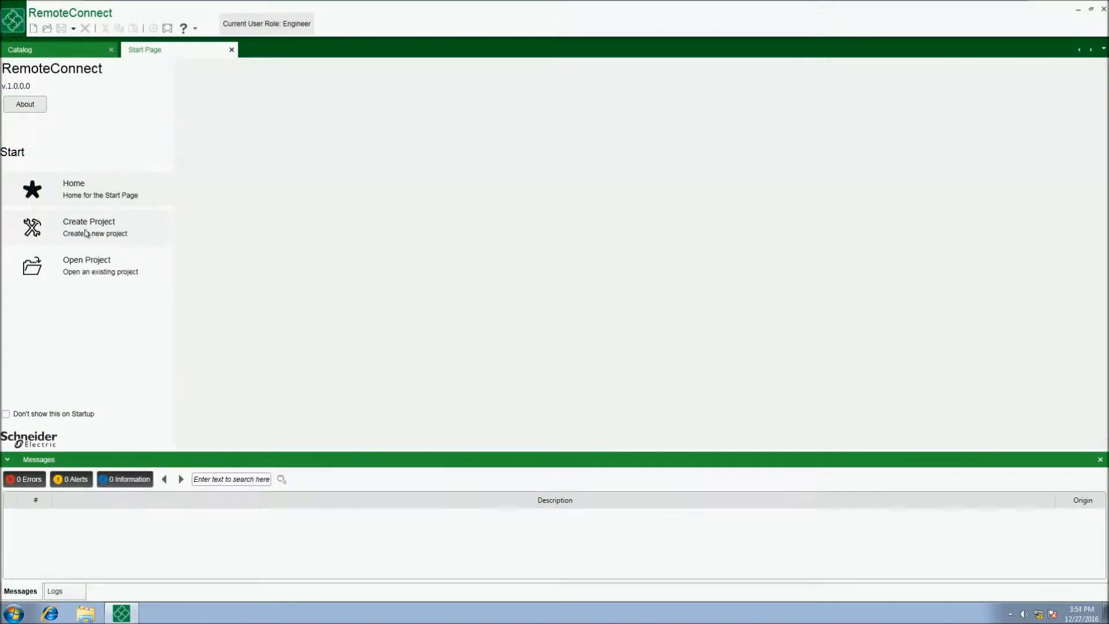
{"action": "left_click", "coordinate": [88, 227]}
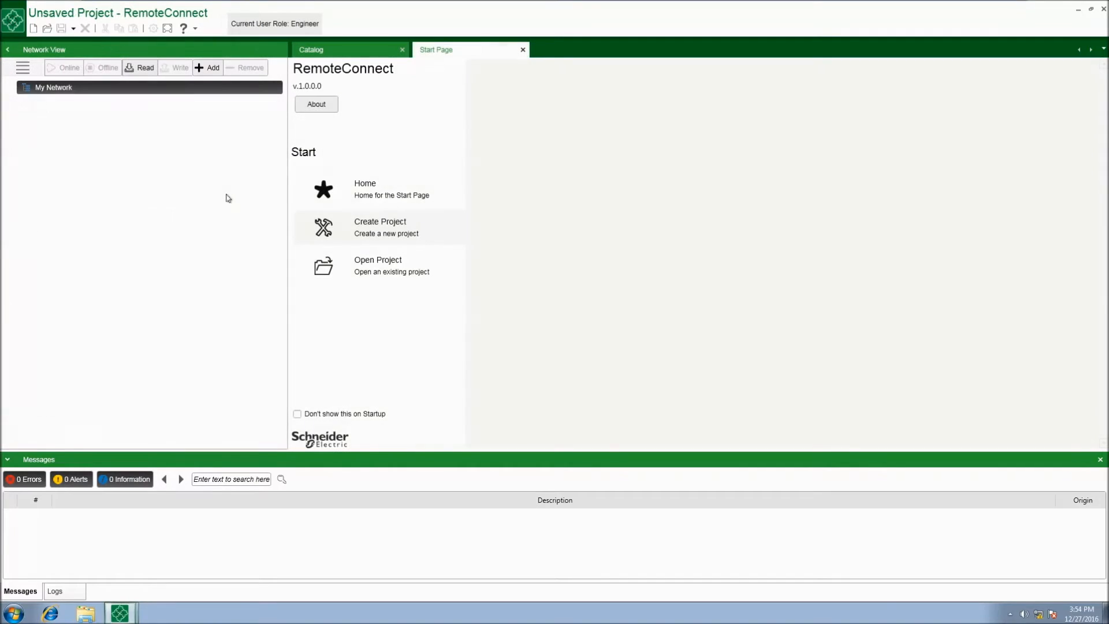
Choose SCADAPack 575 as the Device Type and advance to Basic Configuration
{"action": "left_click", "coordinate": [380, 226]}
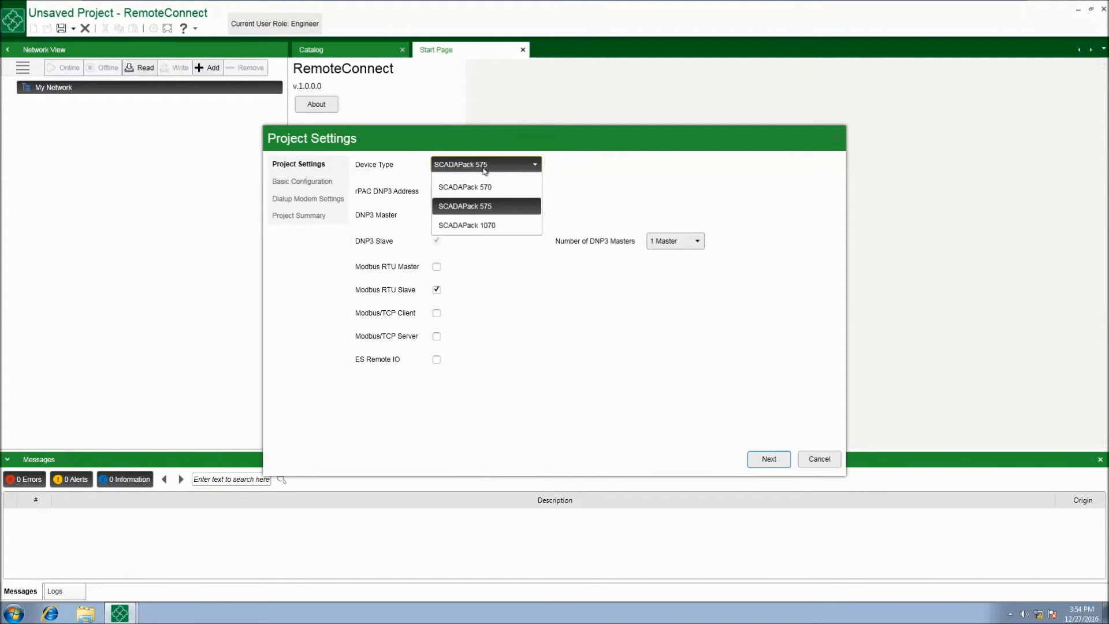
{"action": "left_click", "coordinate": [464, 206]}
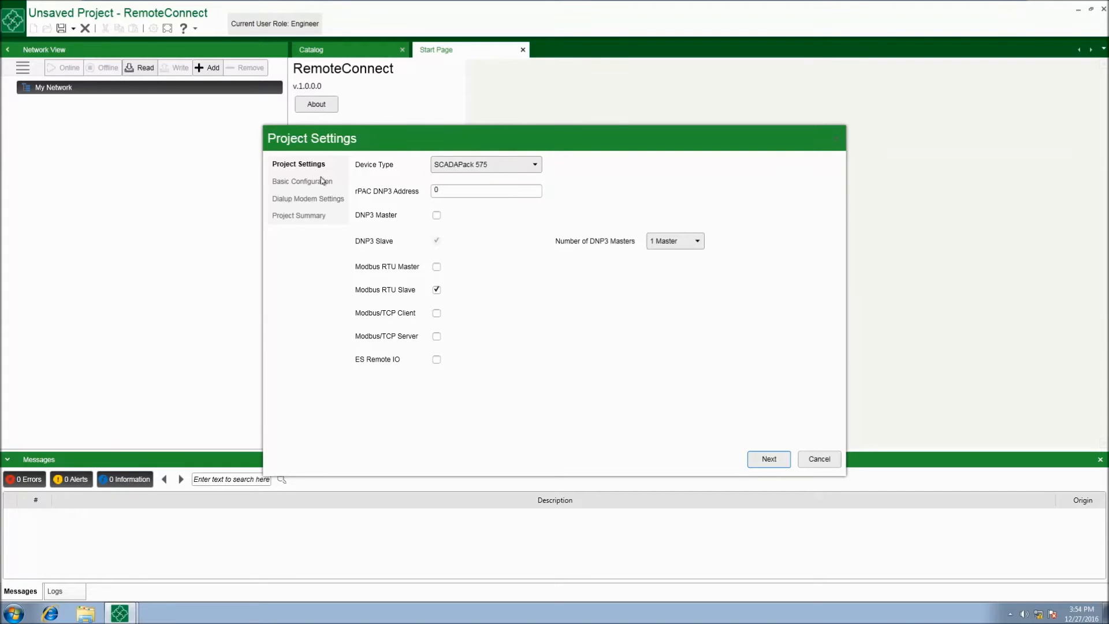
{"action": "mouse_move", "coordinate": [745, 455]}
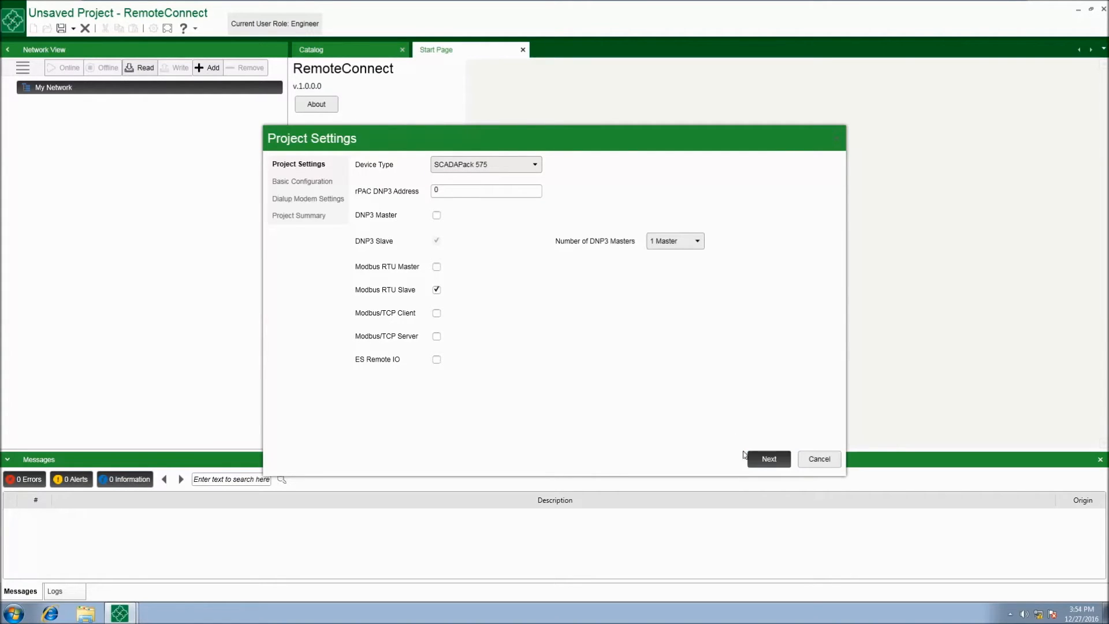
{"action": "left_click", "coordinate": [769, 458]}
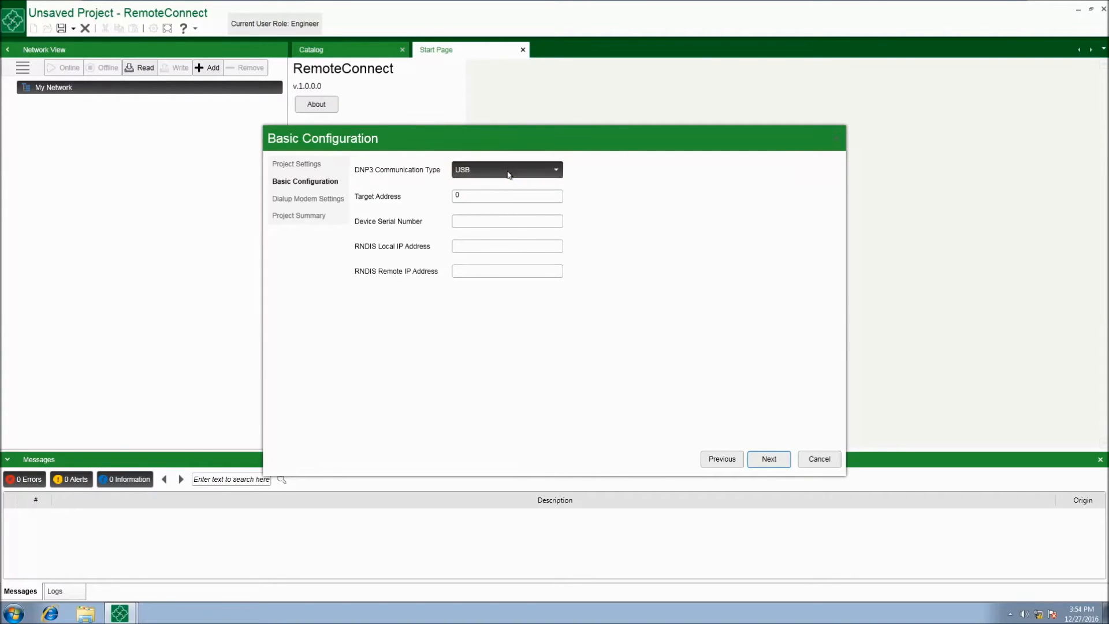
Set DNP3 communication to TCP with IP address 172.16.1.200 and continue to the summary
{"action": "left_click", "coordinate": [507, 169]}
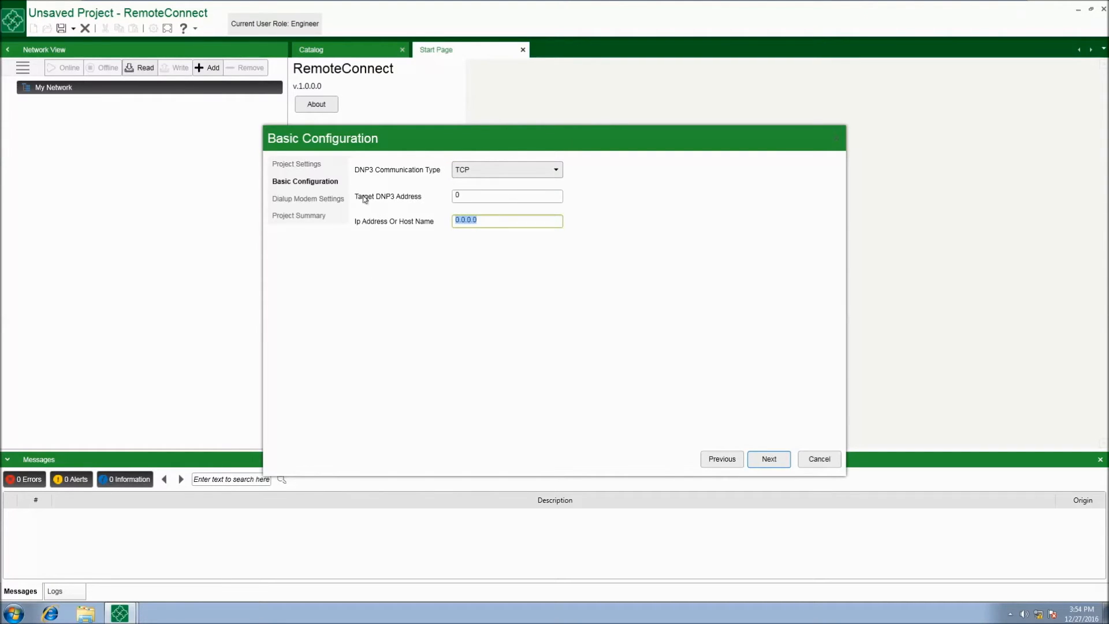
{"action": "type", "text": "172"}
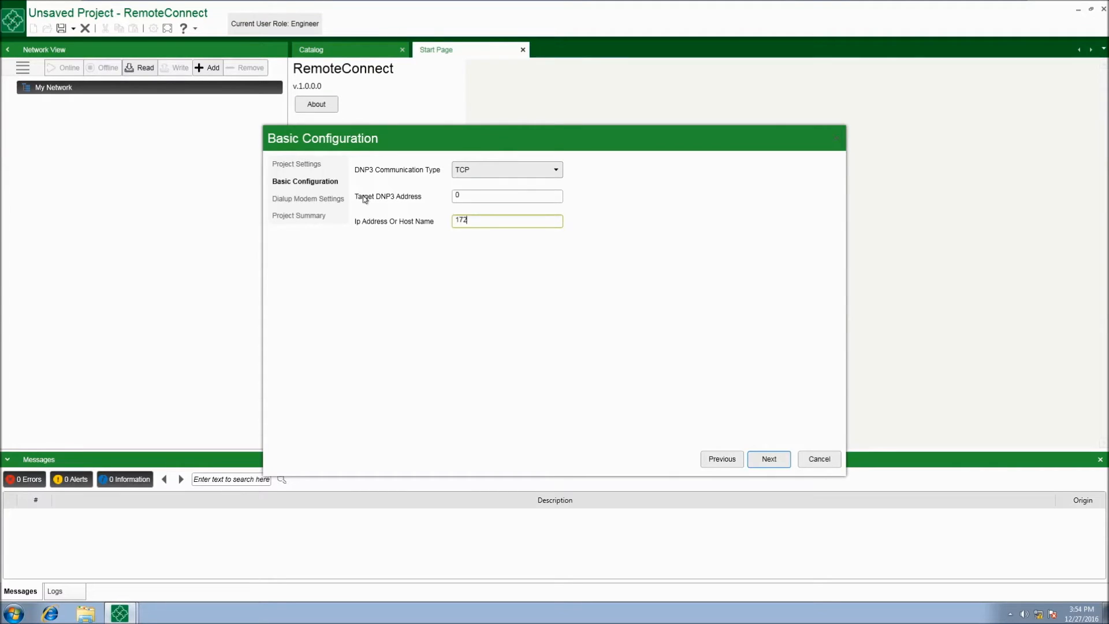
{"action": "type", "text": ".16.1.200"}
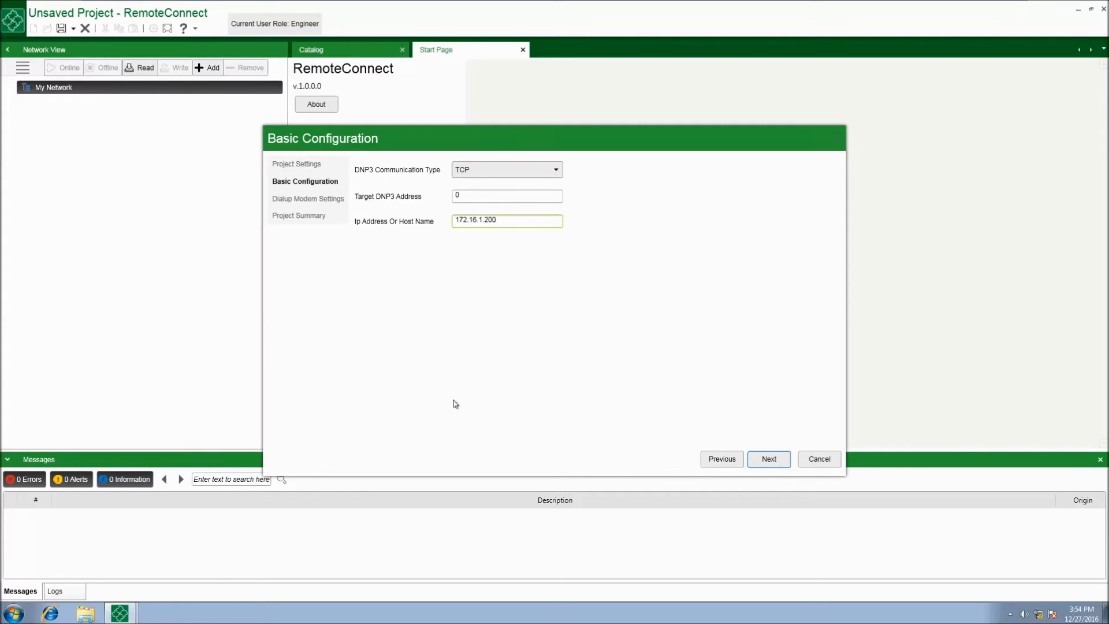
{"action": "left_click", "coordinate": [768, 459]}
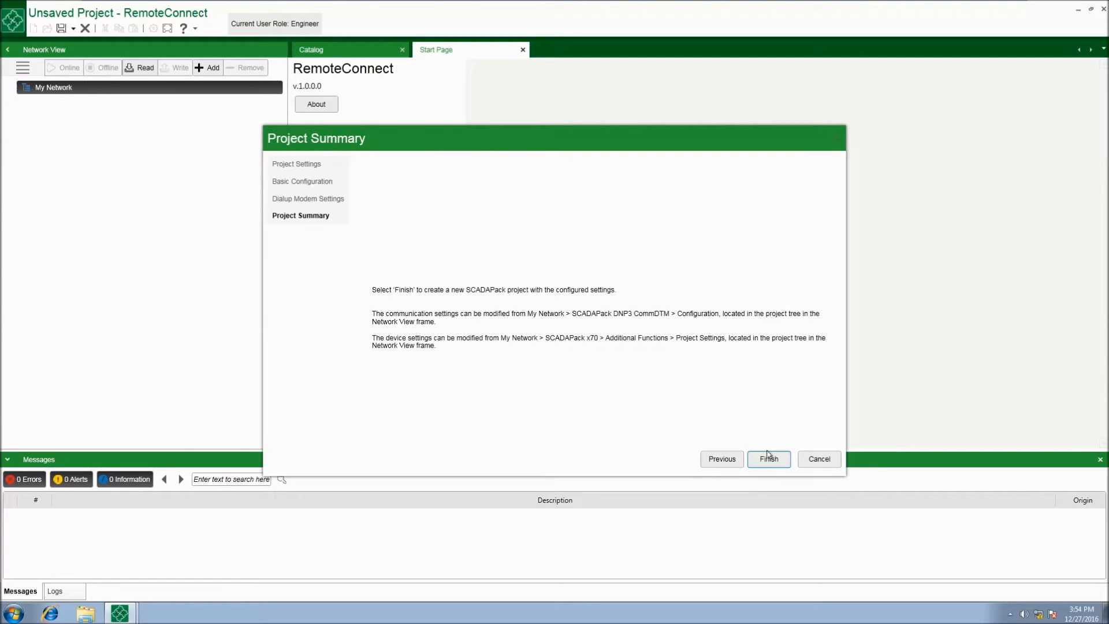
Finish the wizard and open the SCADAPack DNP3 CommDTM settings showing TCP to 172.16.1.200
{"action": "left_click", "coordinate": [768, 459]}
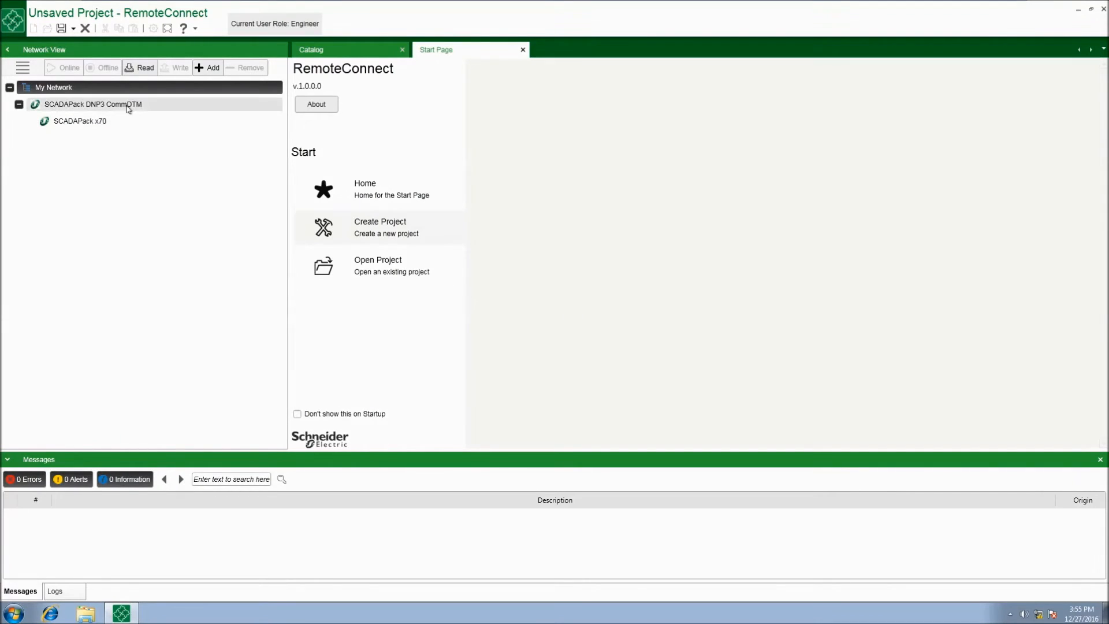
{"action": "double_click", "coordinate": [92, 104]}
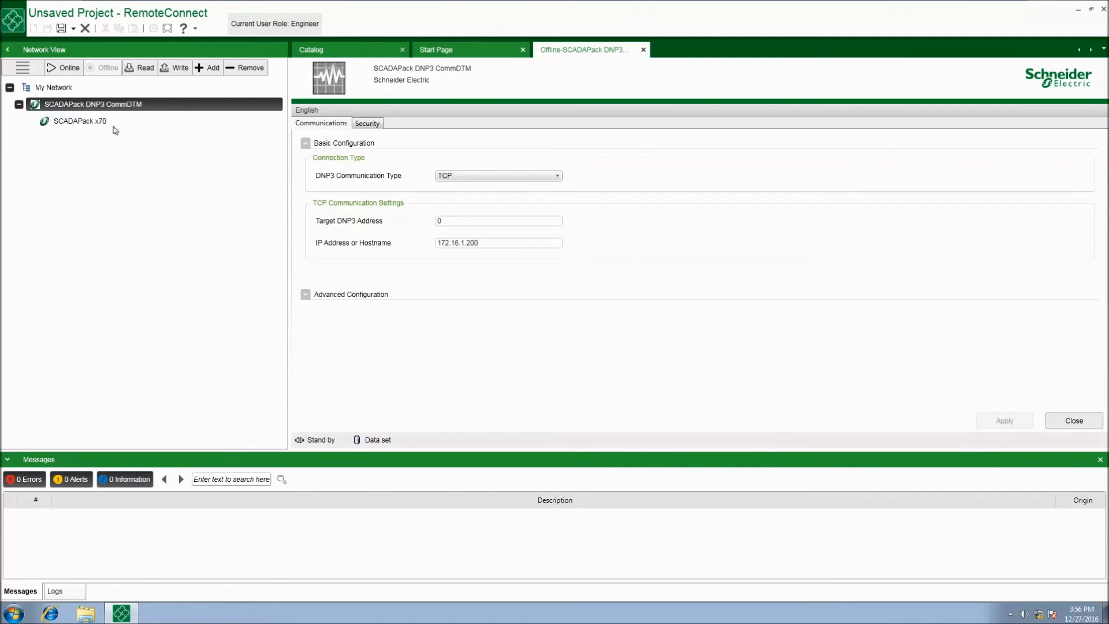
Open the SCADAPack x70 offline configuration tab from the Network View
{"action": "left_click", "coordinate": [79, 121]}
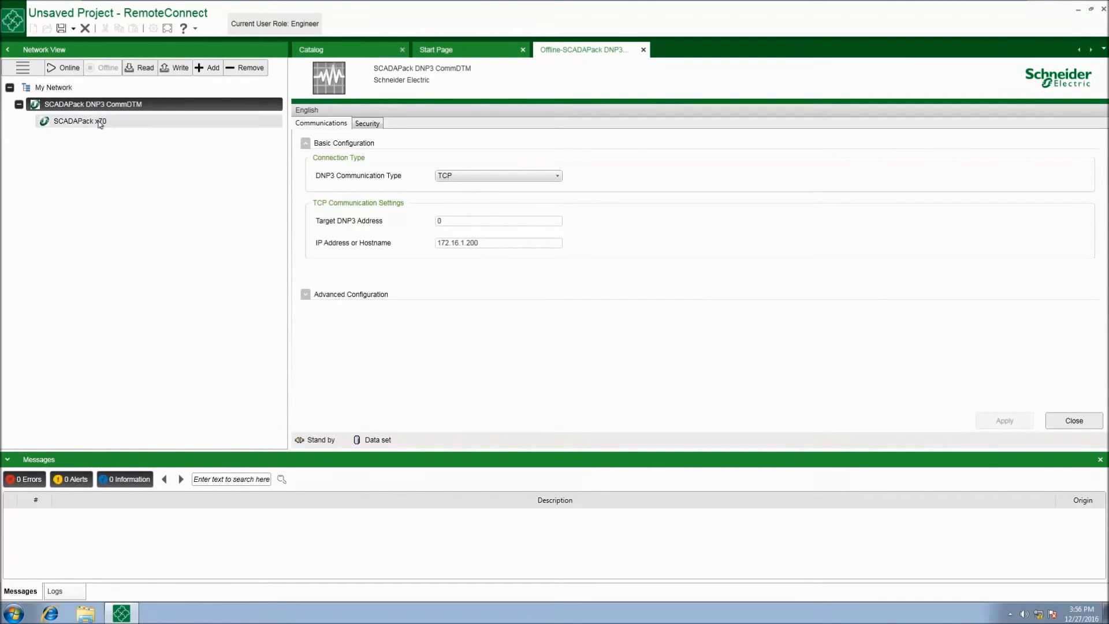
{"action": "double_click", "coordinate": [79, 120]}
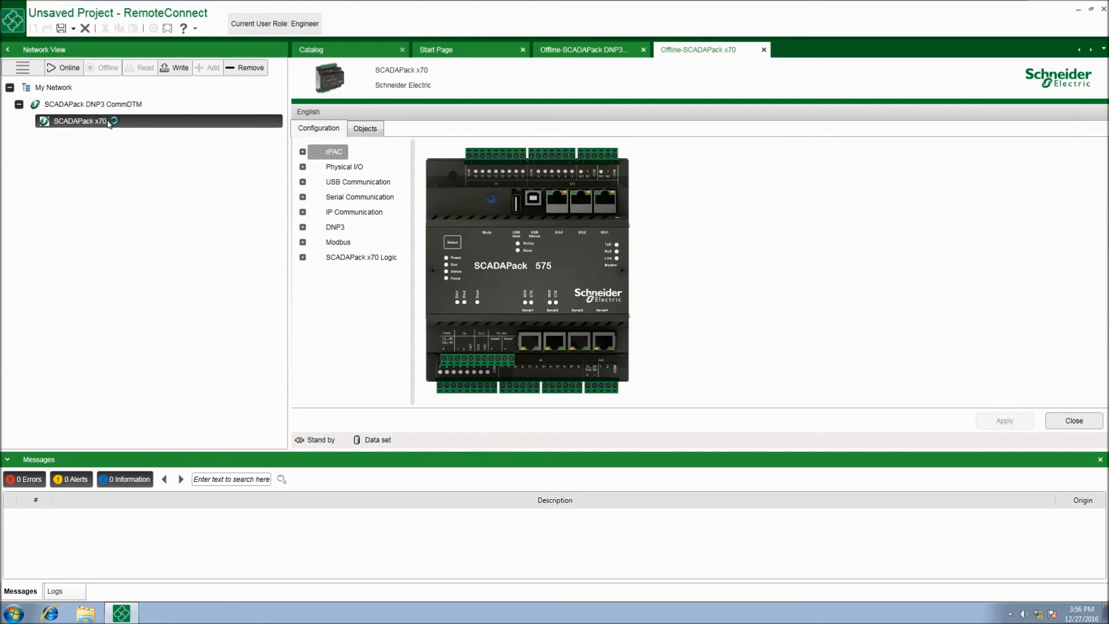
Take SCADAPack x70 online and read serial number and firmware status from the device
{"action": "right_click", "coordinate": [79, 120]}
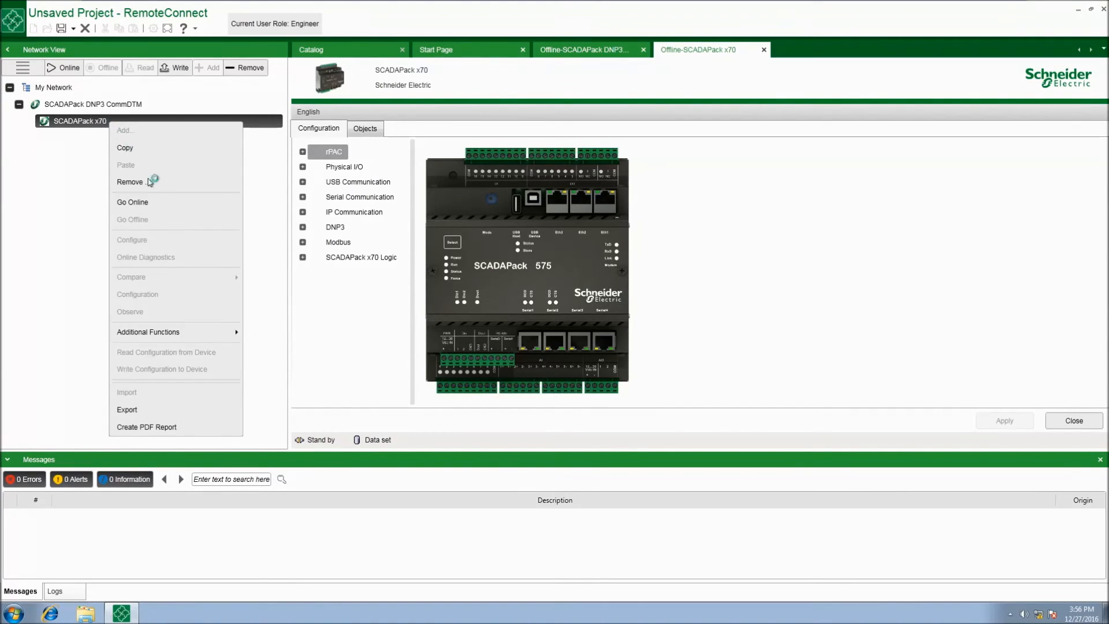
{"action": "mouse_move", "coordinate": [133, 202]}
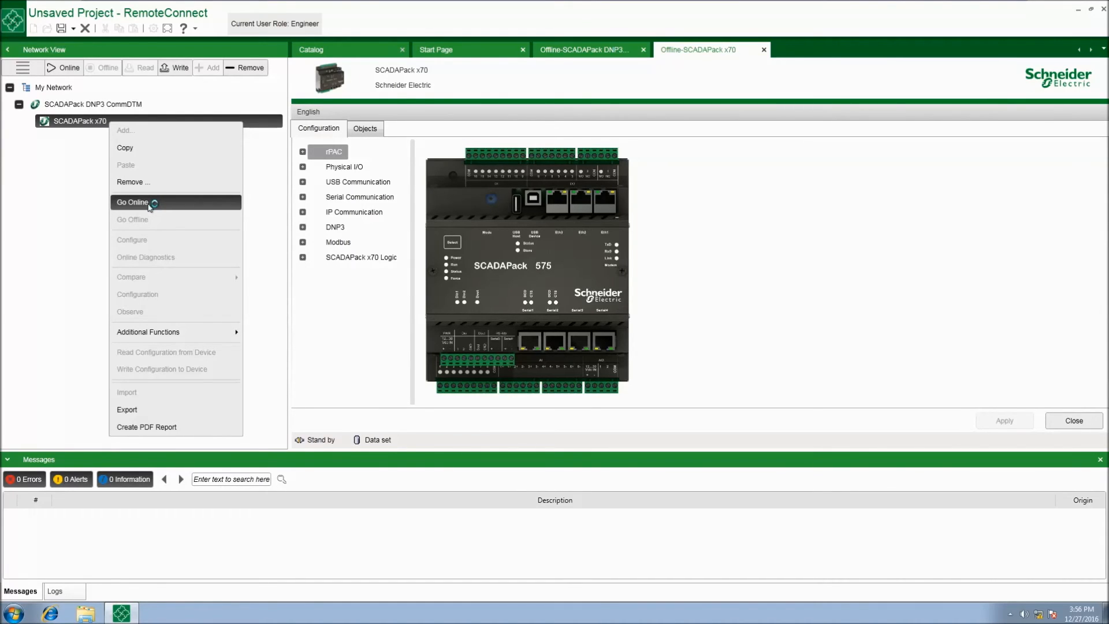
{"action": "left_click", "coordinate": [133, 202]}
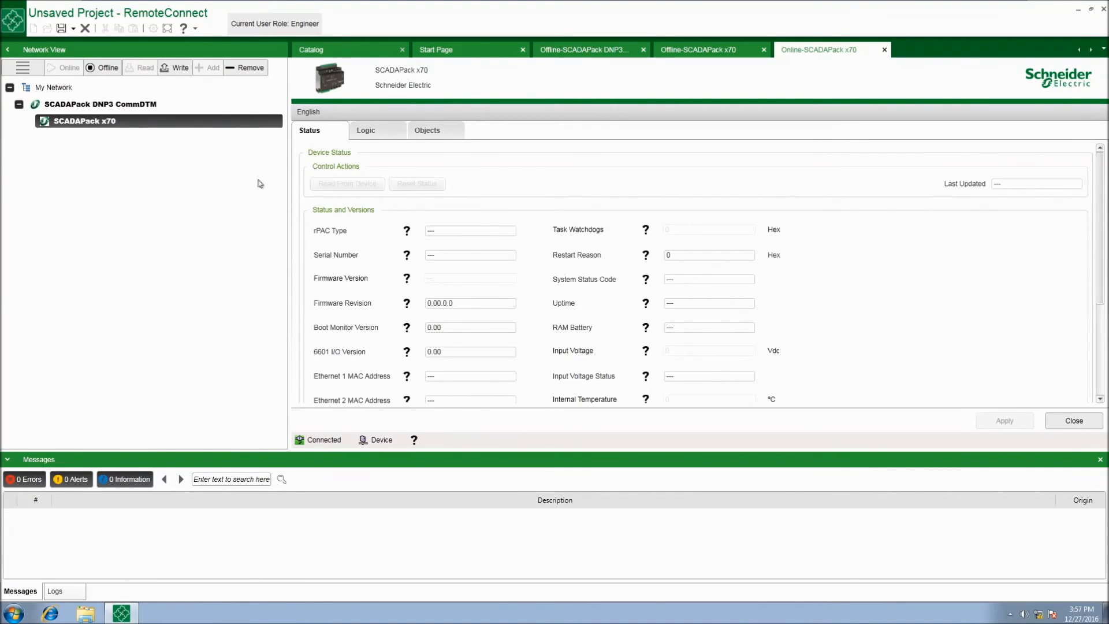
{"action": "left_click", "coordinate": [347, 184]}
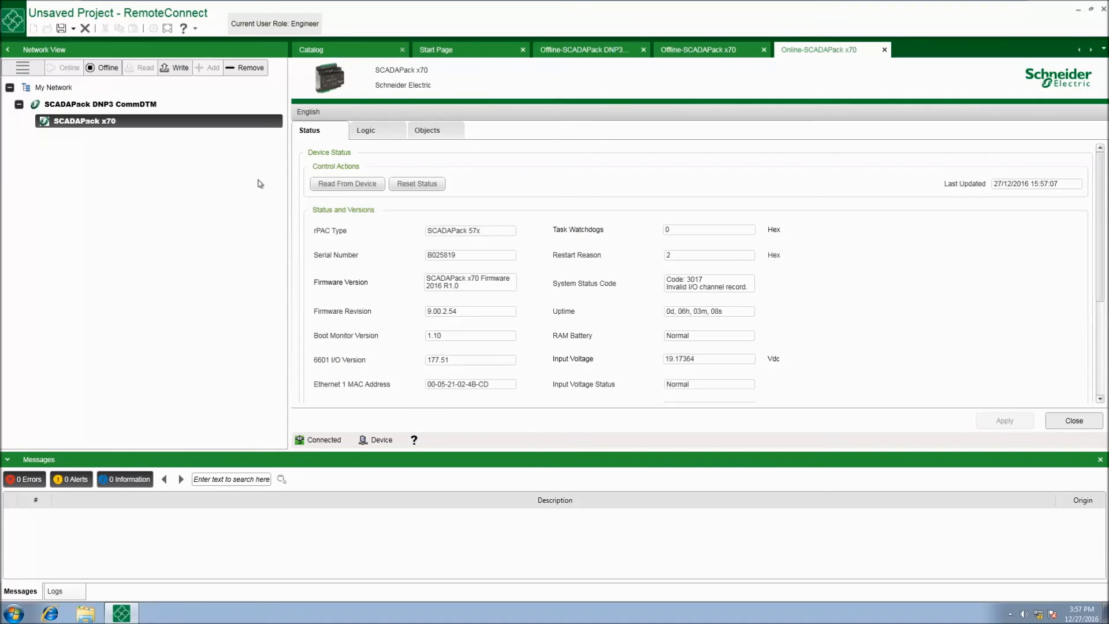